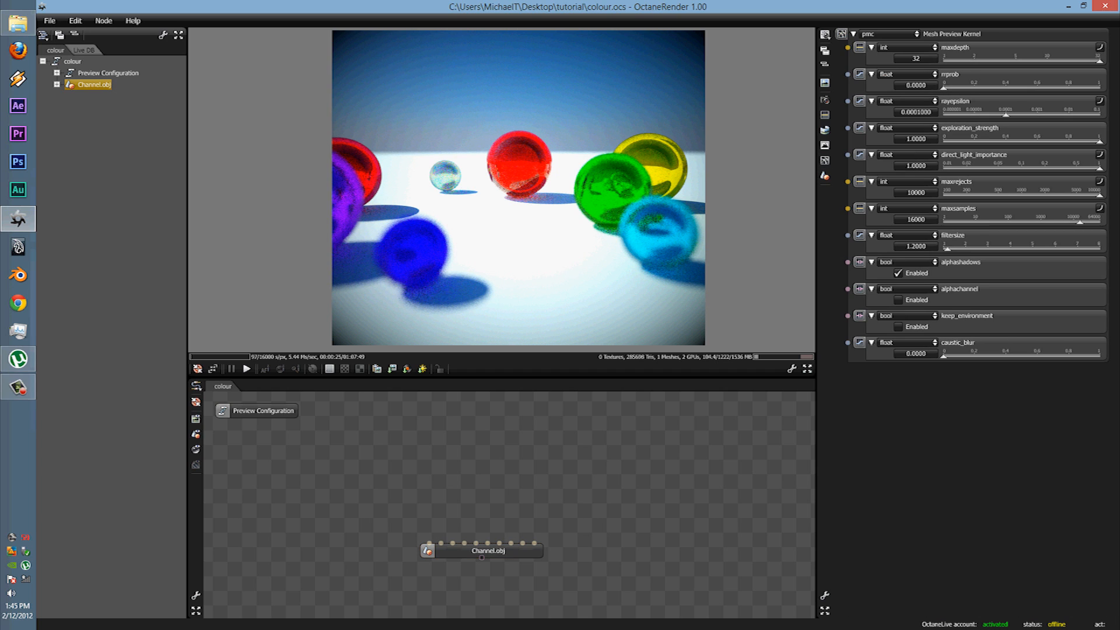
# Switch the render kernel to deep_channel_kernel to preview geometric normals on the spheres
pyautogui.click(892, 34)
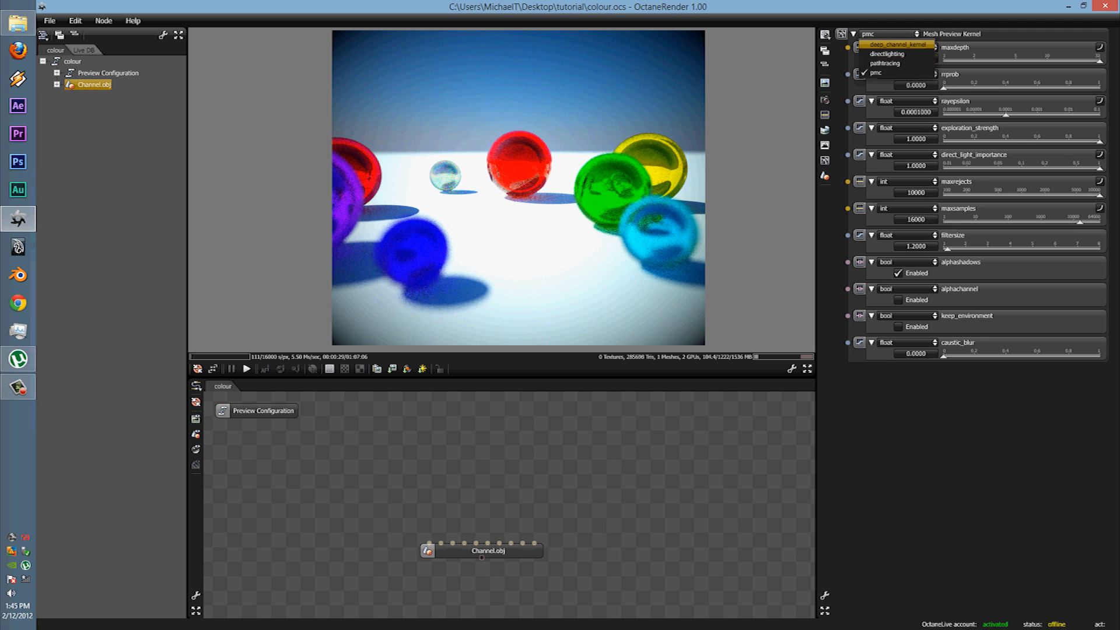
pyautogui.click(899, 45)
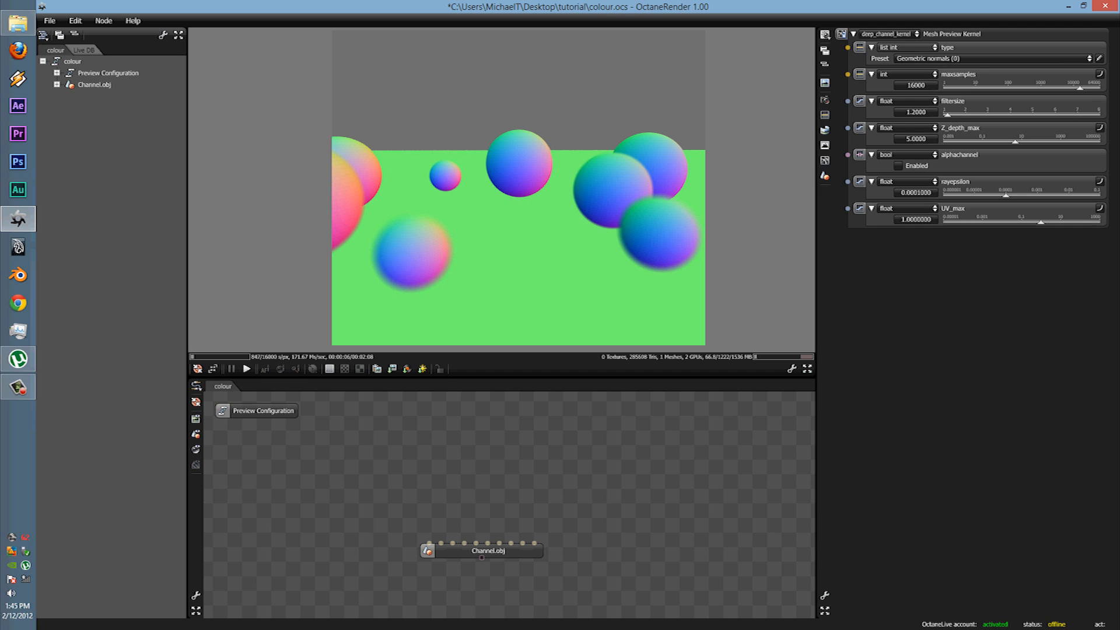
pyautogui.click(993, 58)
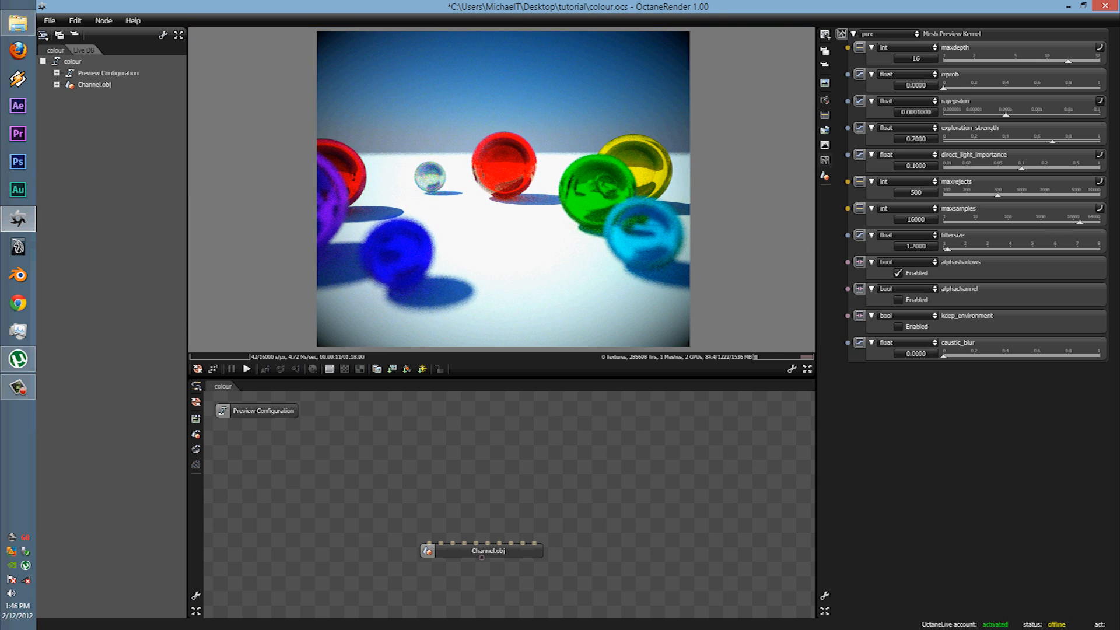
# Reselect deep_channel_kernel and review the list of deep channel pass types
pyautogui.click(888, 33)
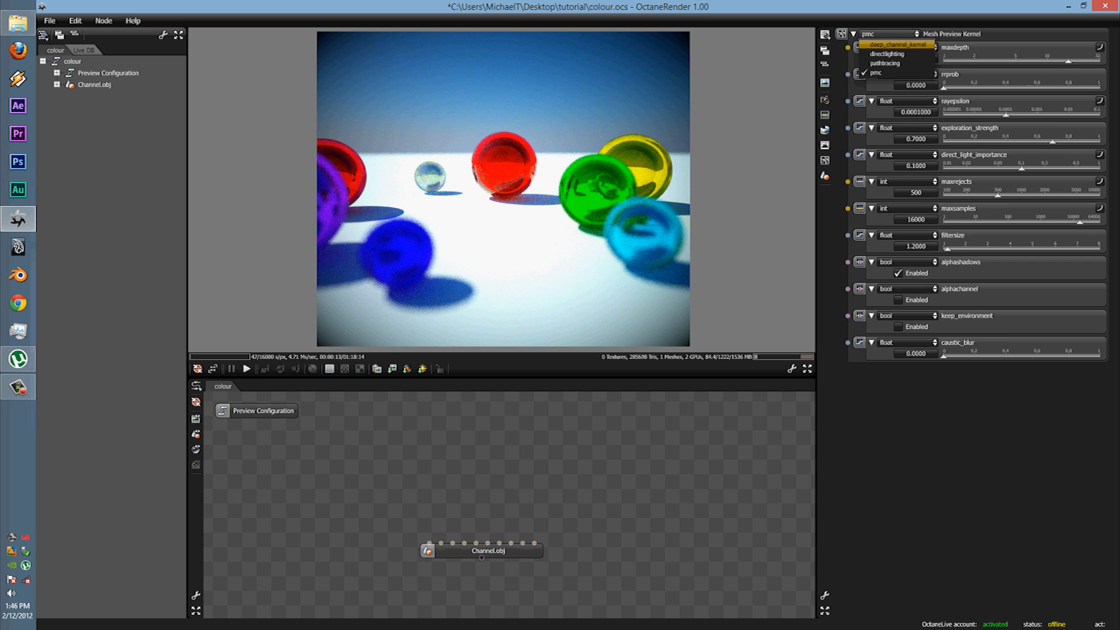
pyautogui.click(898, 46)
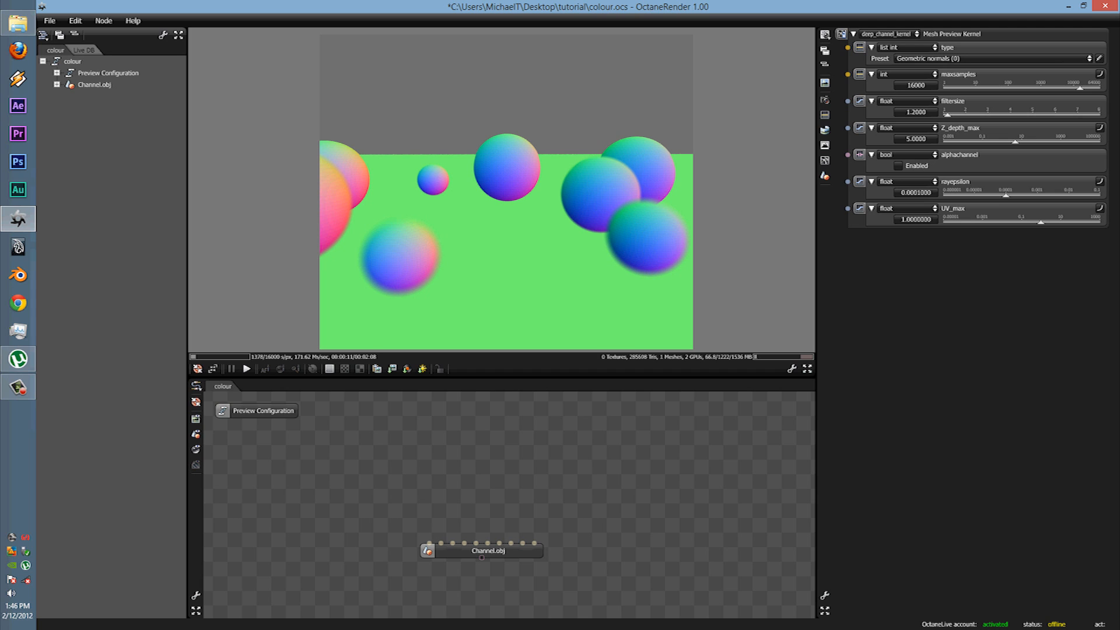
pyautogui.click(993, 59)
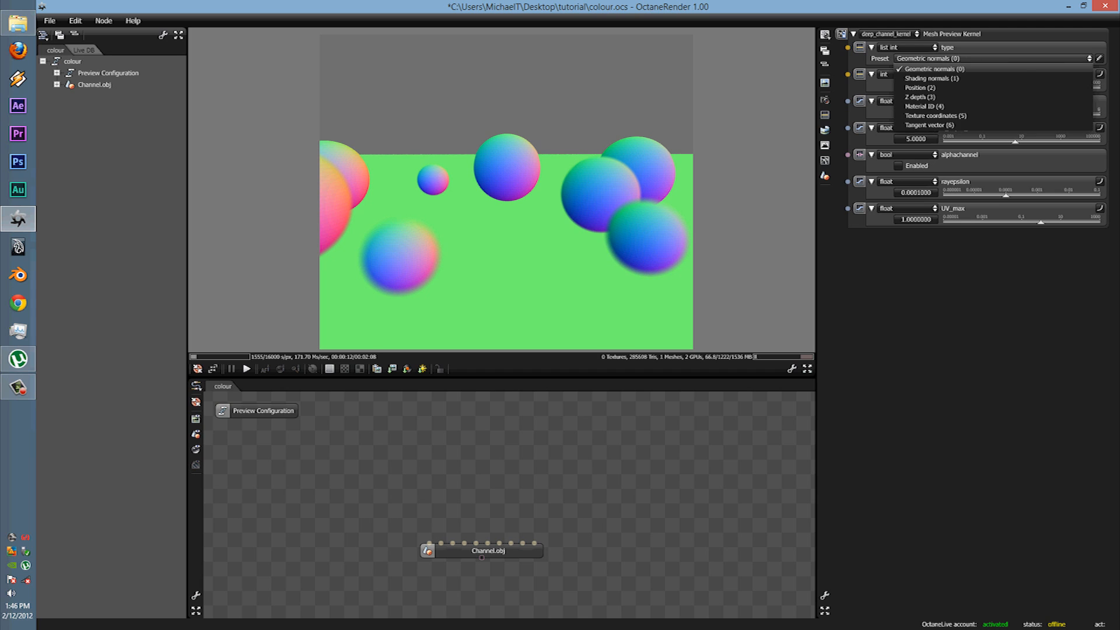
pyautogui.click(933, 69)
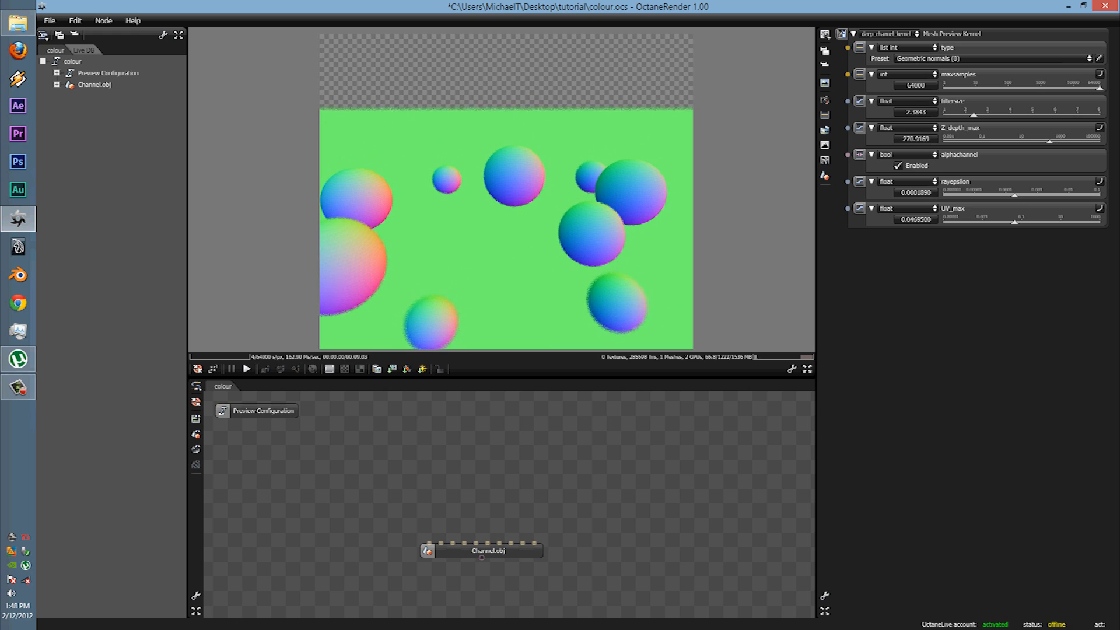
# Change the deep channel pass type to Shading normals (1)
pyautogui.click(993, 59)
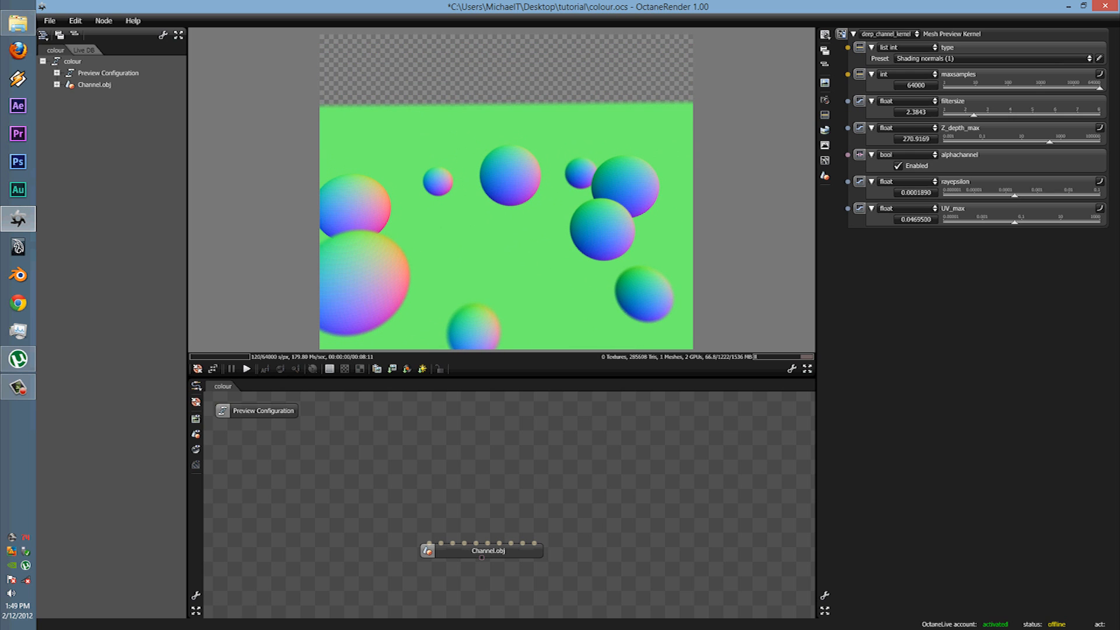
pyautogui.click(992, 58)
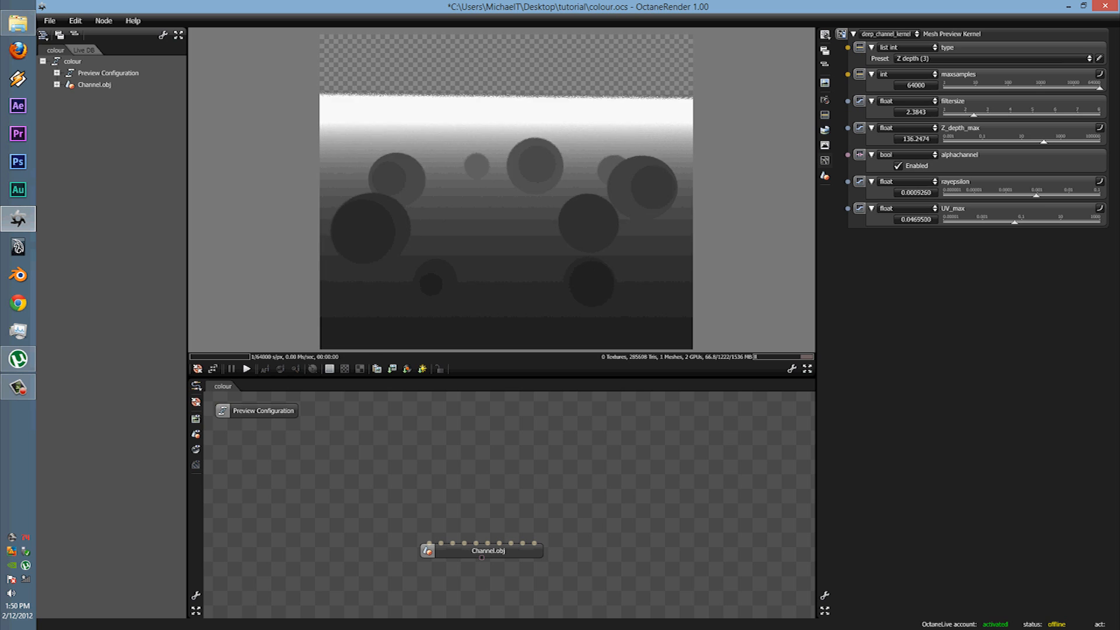
# Push Z_depth_max high, then settle it around 146 for a balanced grey depth gradient
pyautogui.moveTo(972, 141); pyautogui.dragTo(1054, 141)
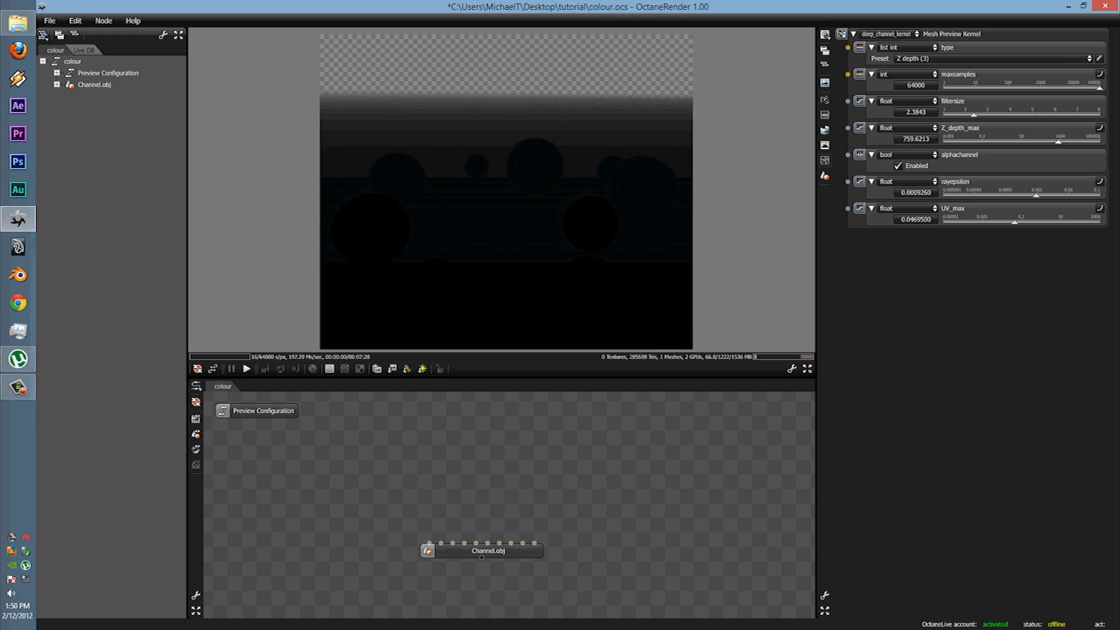
pyautogui.click(914, 139)
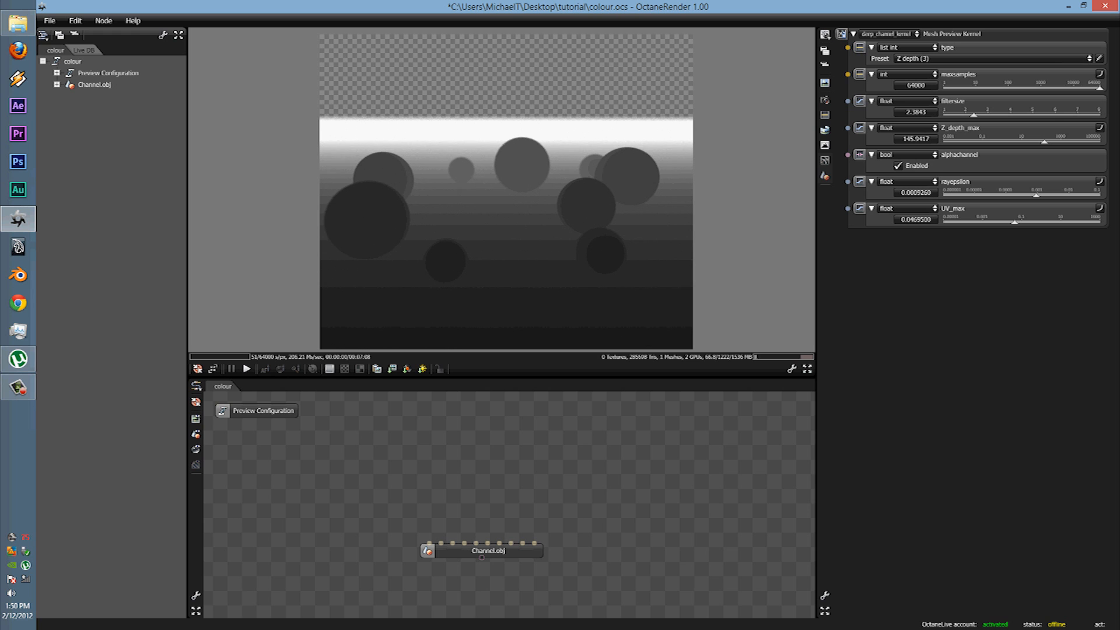
# Render the Material ID (4) pass, then bring up the deep channel type list
pyautogui.click(993, 58)
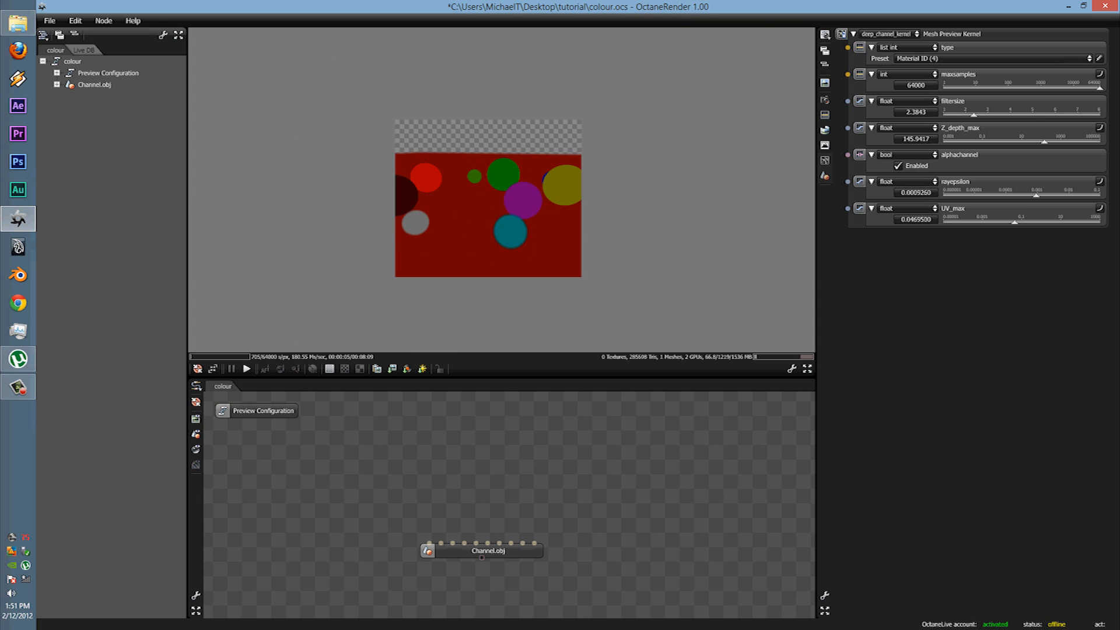
pyautogui.click(996, 58)
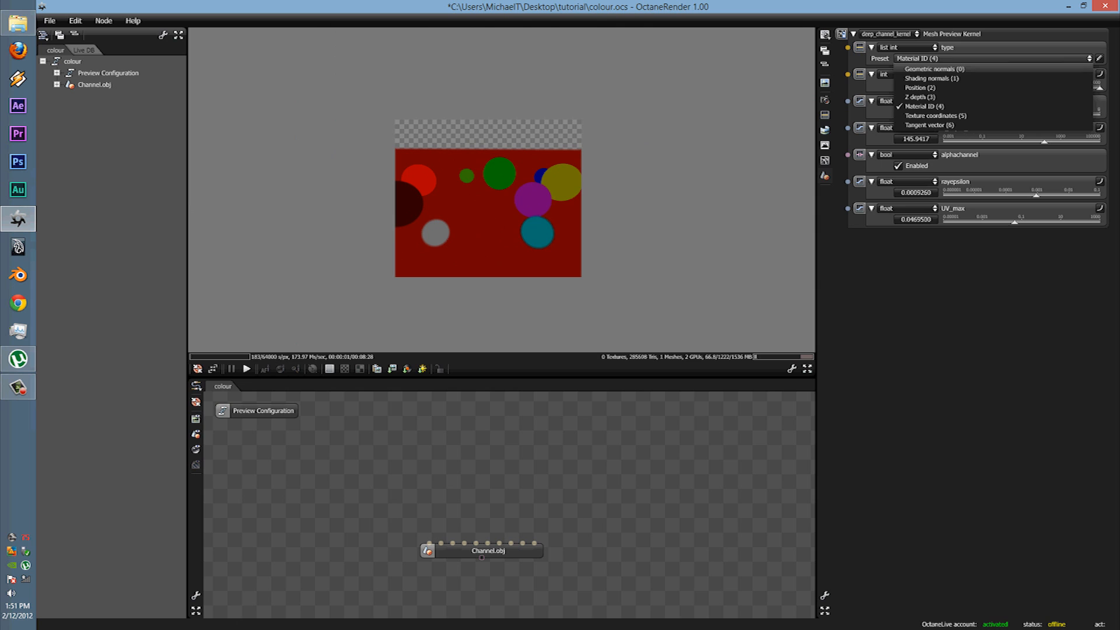
# Set the pass to Texture coordinates (5), leaving the sphere preview black
pyautogui.click(934, 116)
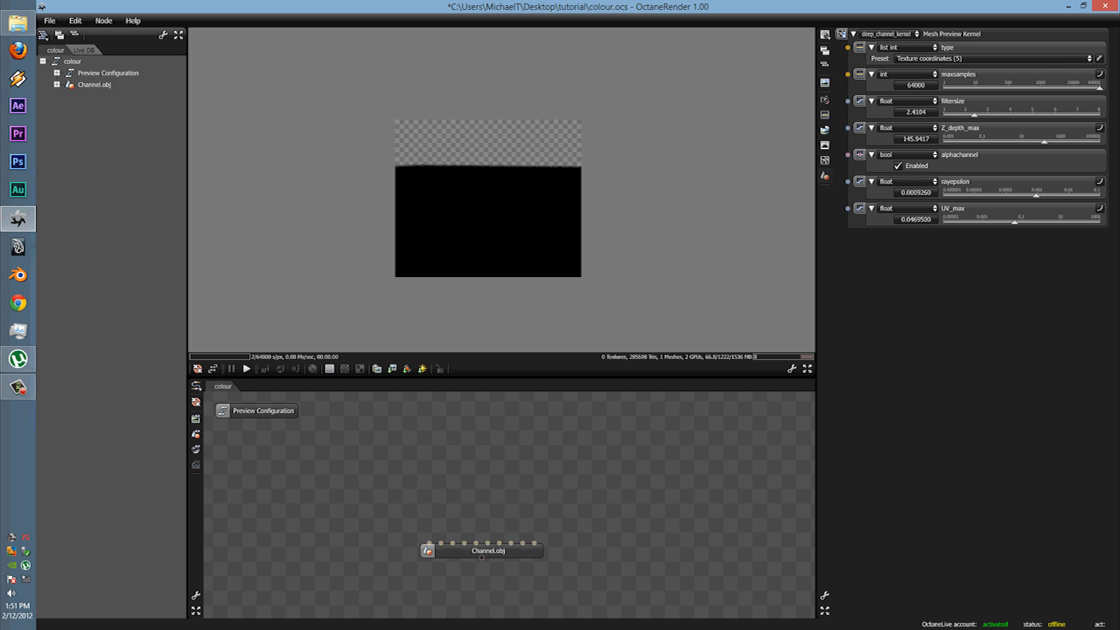
pyautogui.click(992, 58)
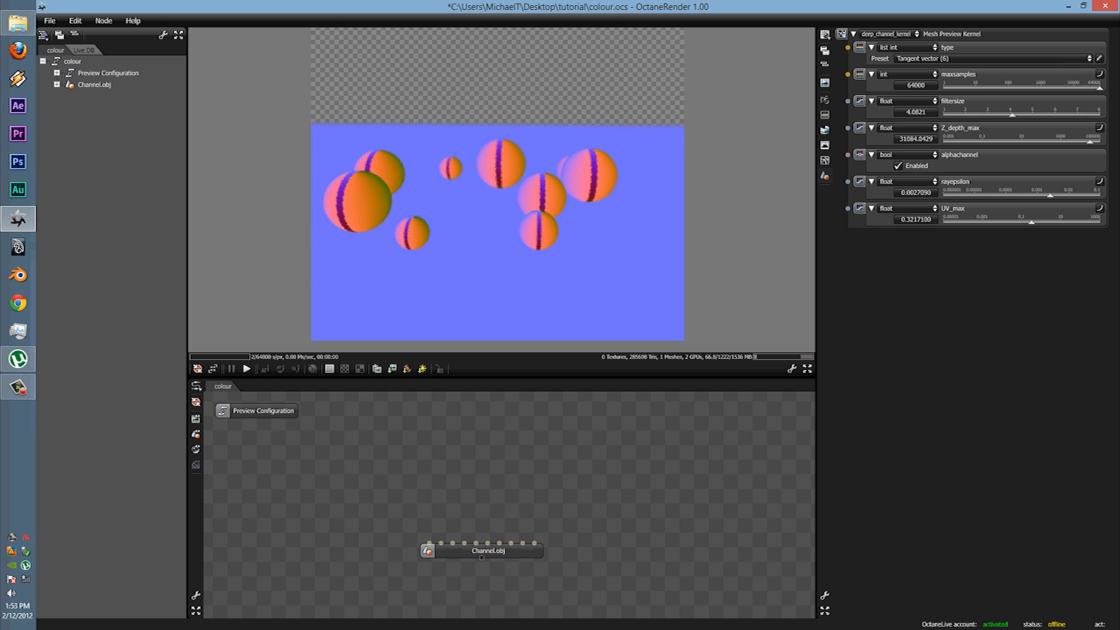
# Reopen the pass type list over the Tangent vector (6) render
pyautogui.click(992, 58)
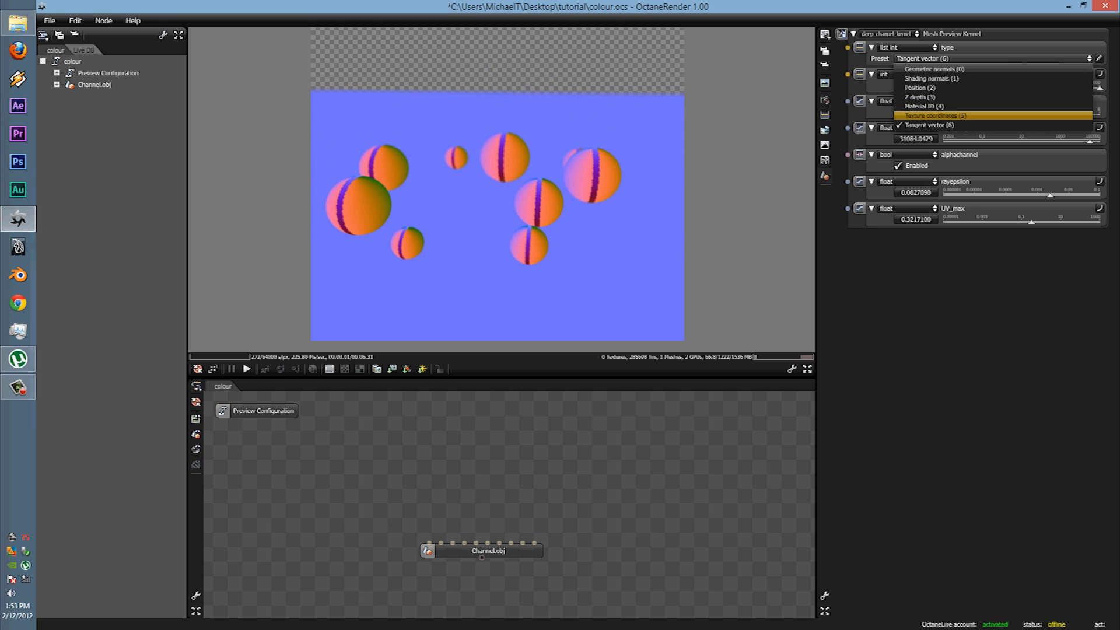
# Cycle through Shading normals, Z depth and Shading normals, ending on Geometric normals (0)
pyautogui.click(933, 68)
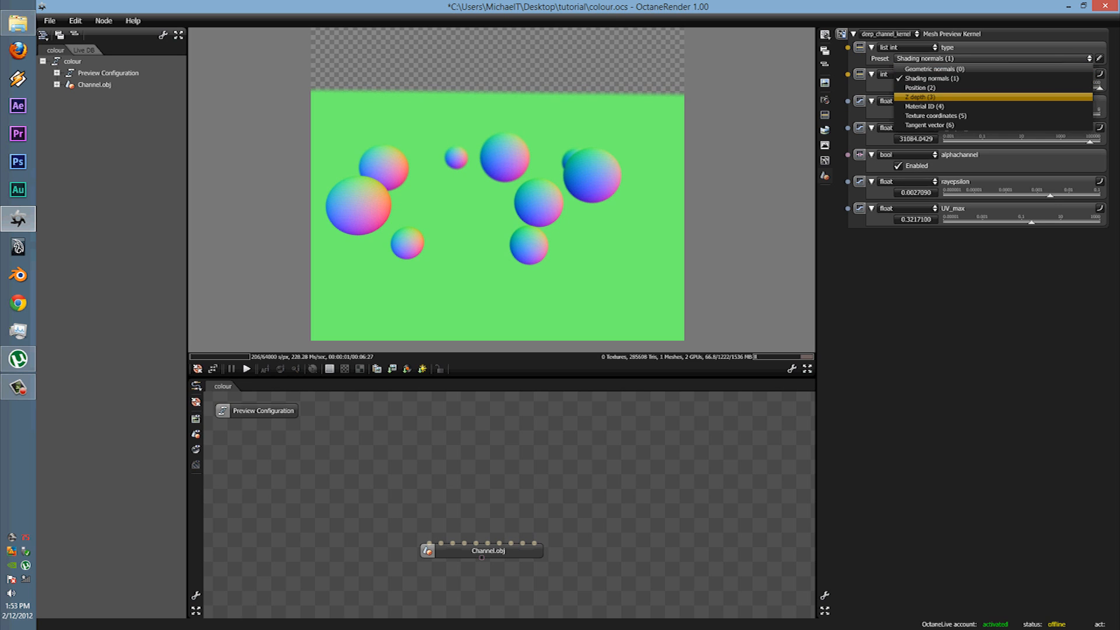
pyautogui.click(921, 97)
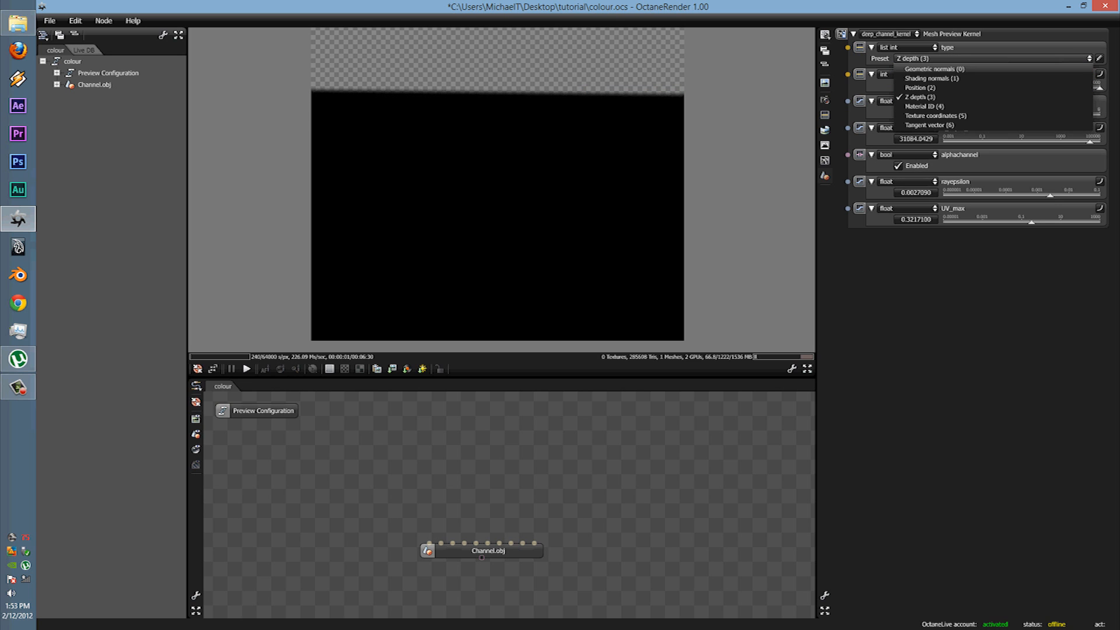
pyautogui.click(931, 78)
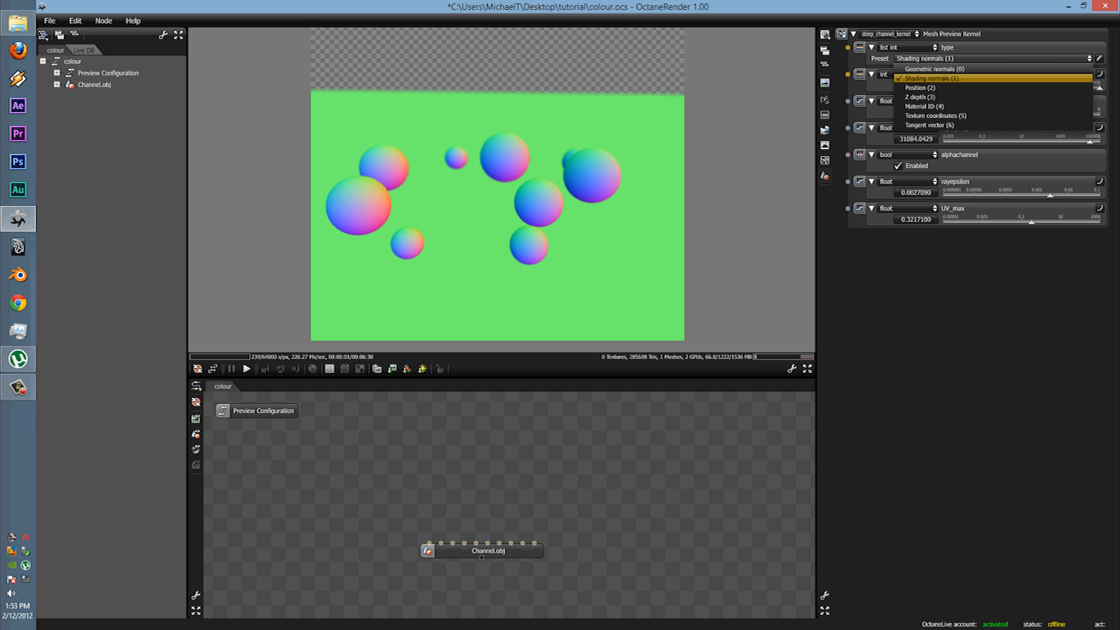
pyautogui.click(921, 97)
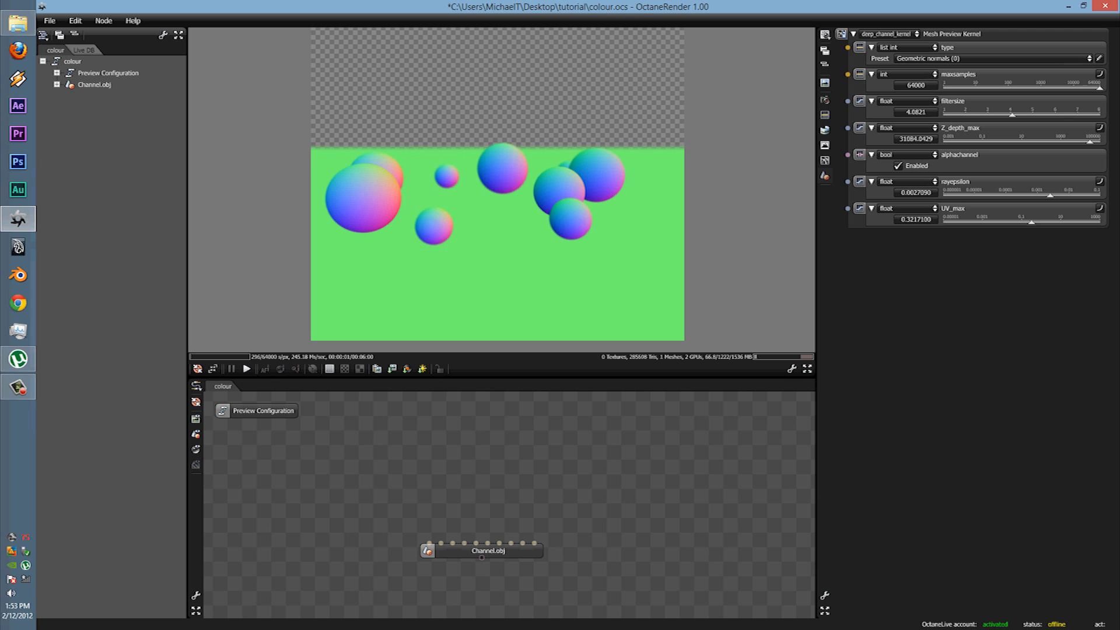
pyautogui.click(992, 59)
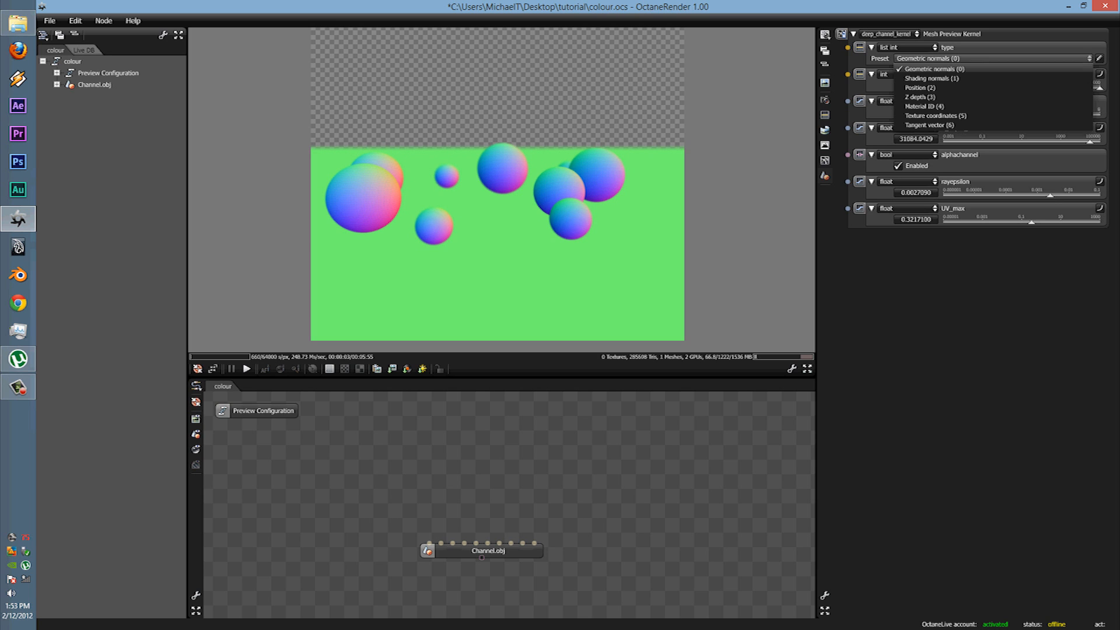
pyautogui.click(933, 69)
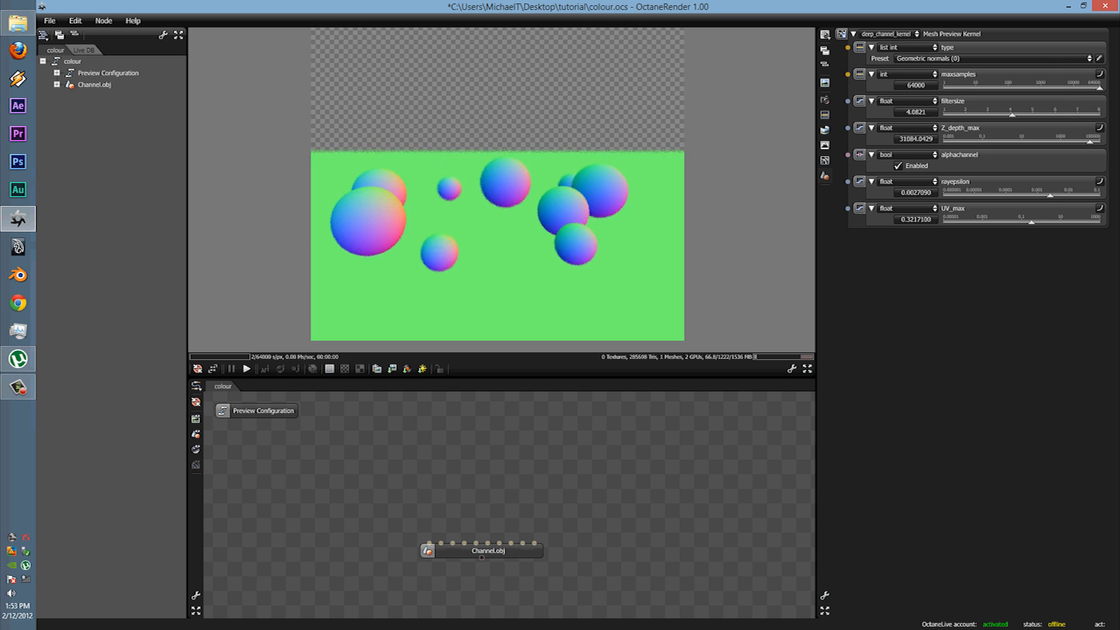